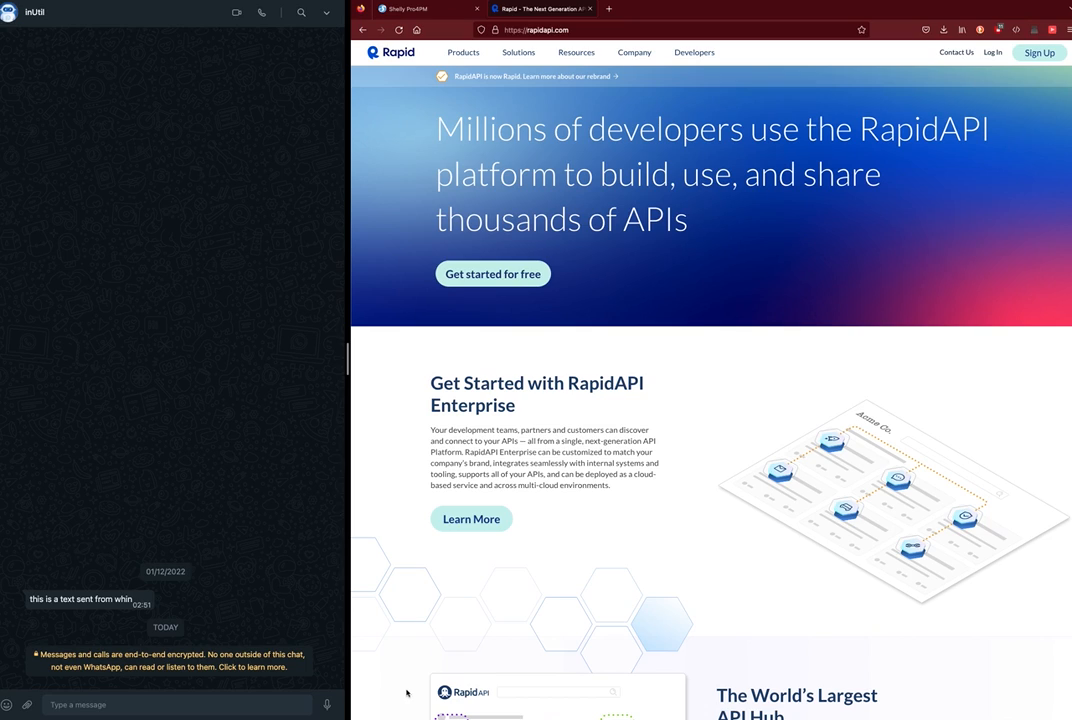
pyautogui.moveTo(528, 600)
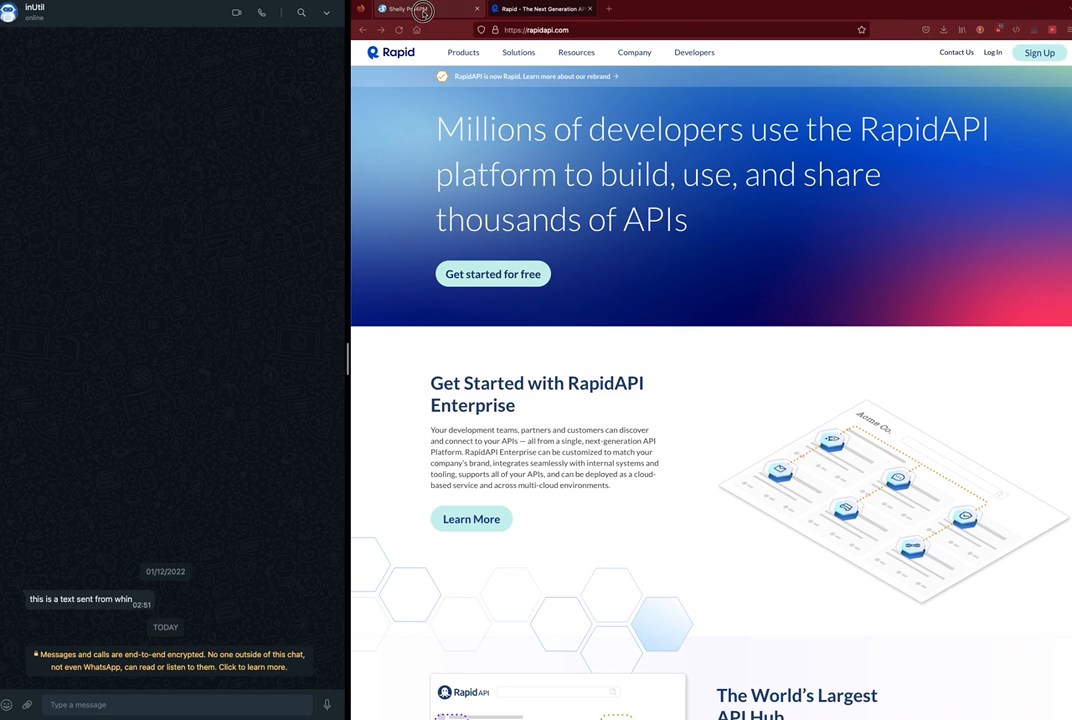
# - Go to the Shelly Pro 4PM tab and open switch_1's empty Webhooks page
pyautogui.click(410, 9)
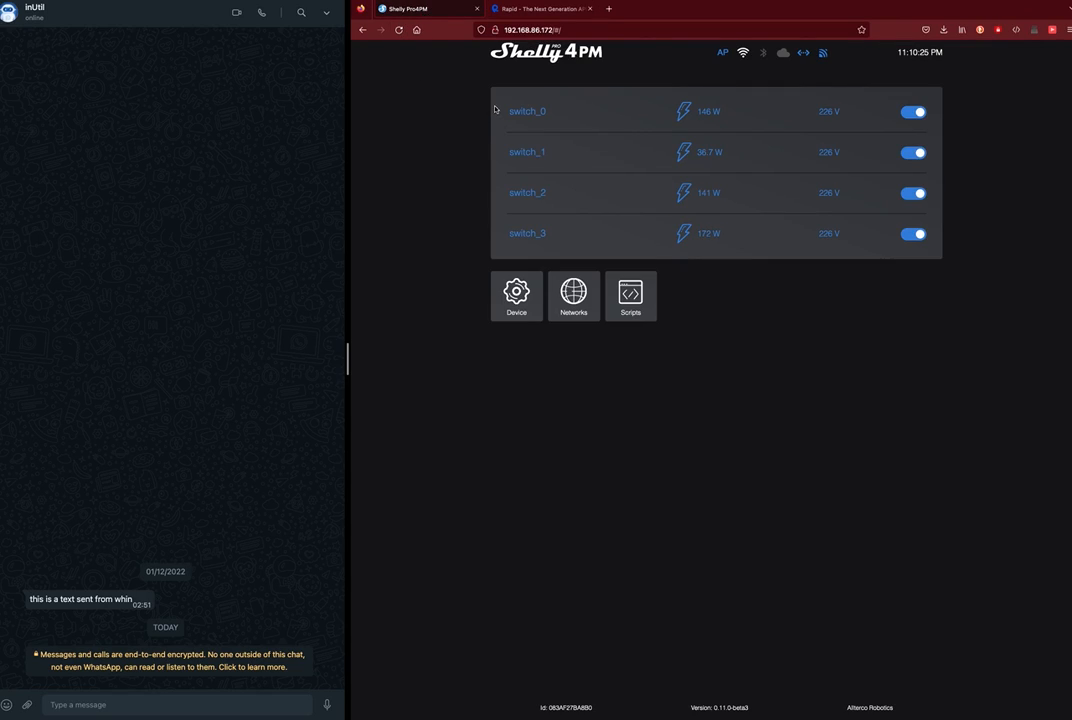
pyautogui.moveTo(487, 56)
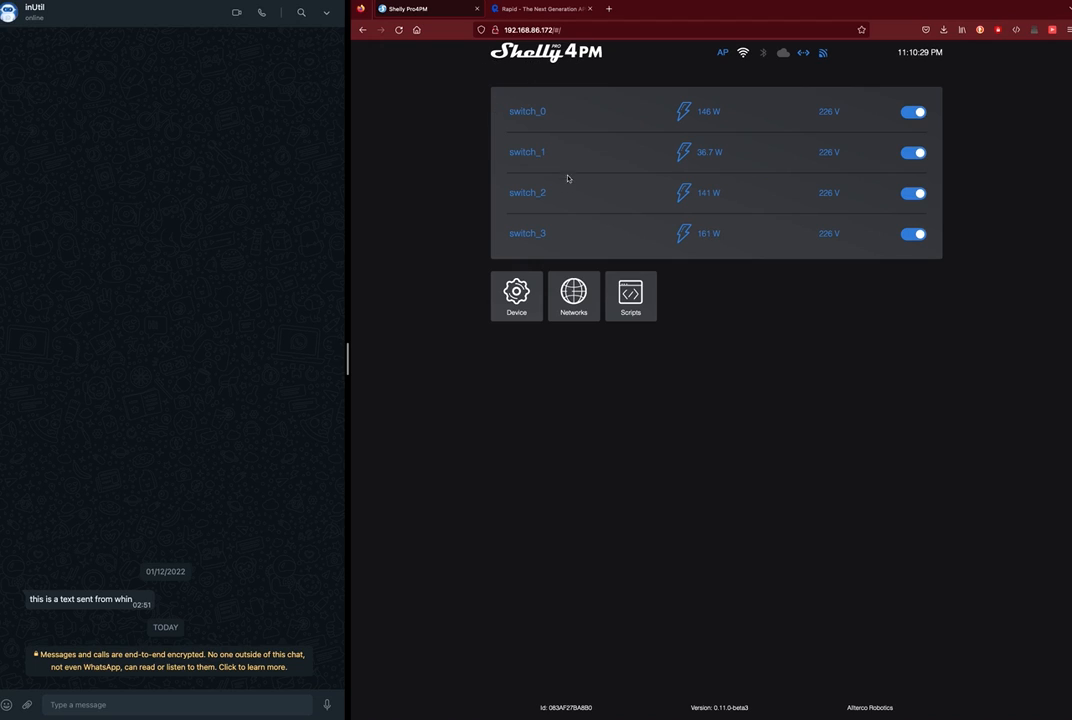
pyautogui.click(527, 152)
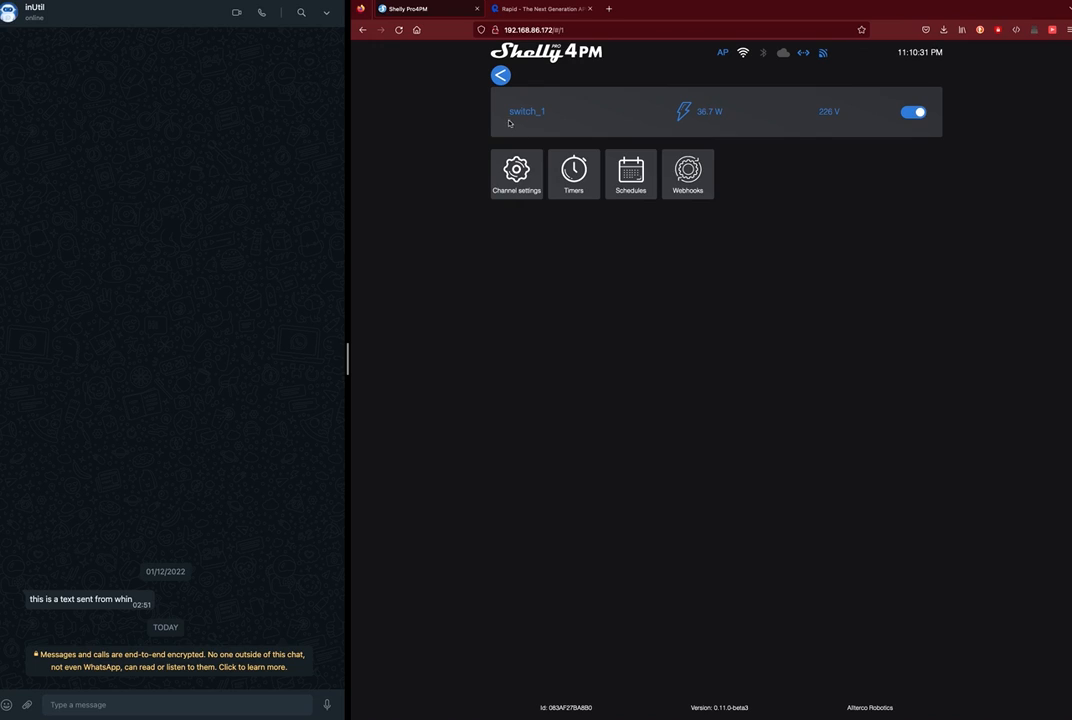
pyautogui.moveTo(716, 181)
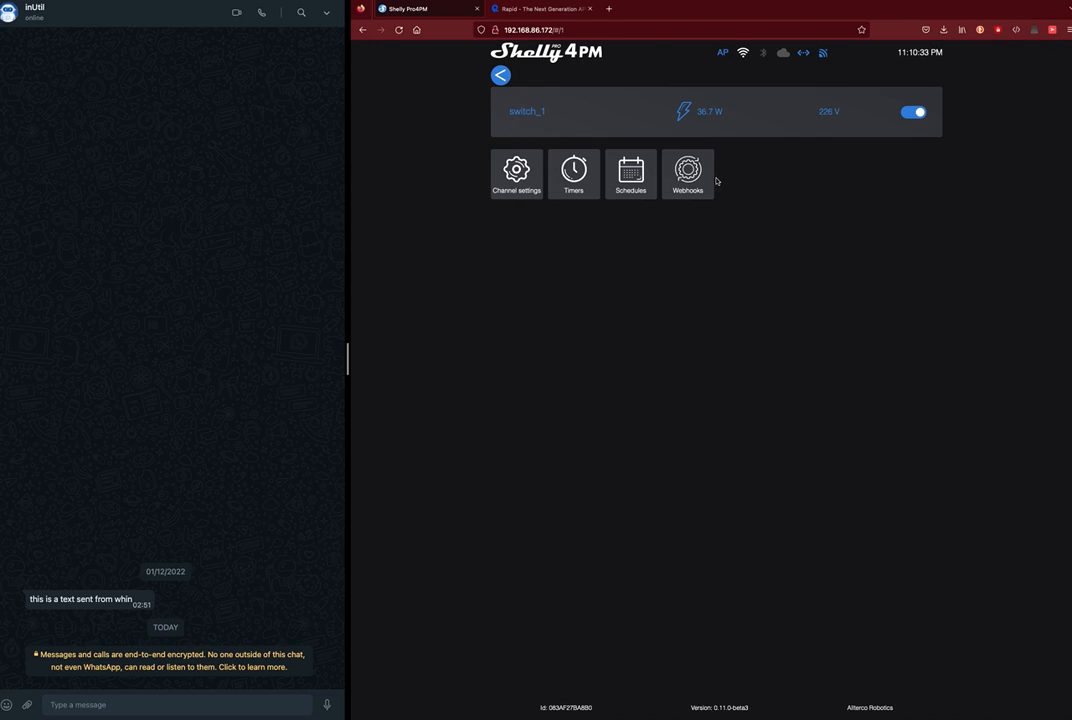
pyautogui.click(687, 169)
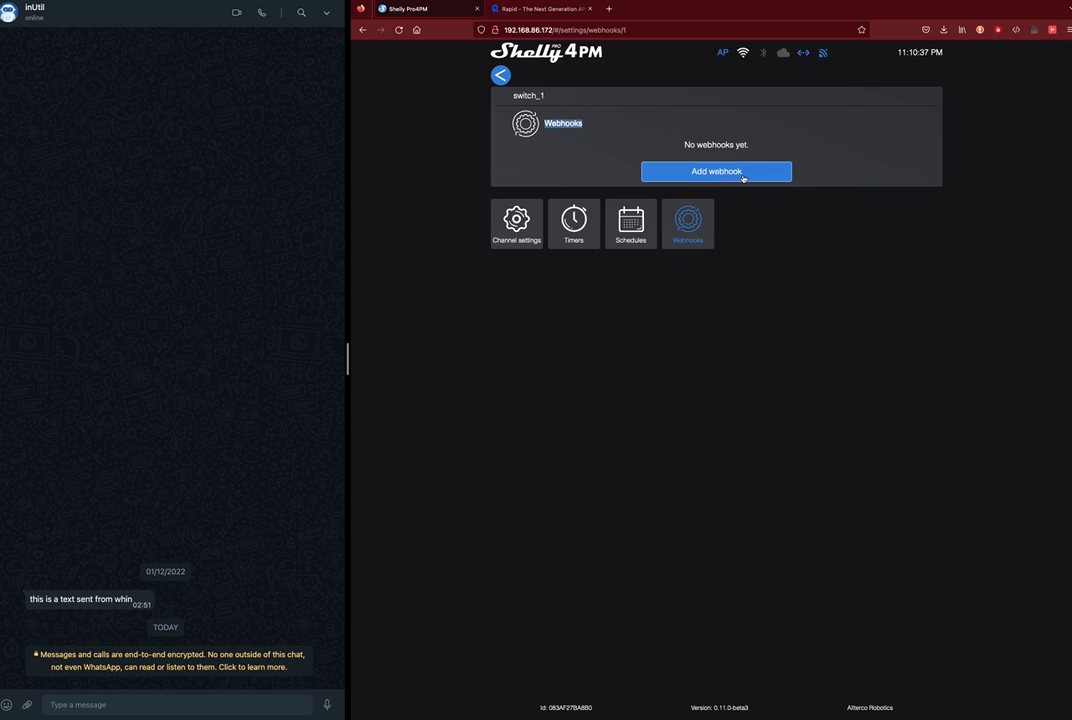
# - Add a webhook named SW1OFF with condition 'When switch is Off', ready for its URL
pyautogui.click(715, 171)
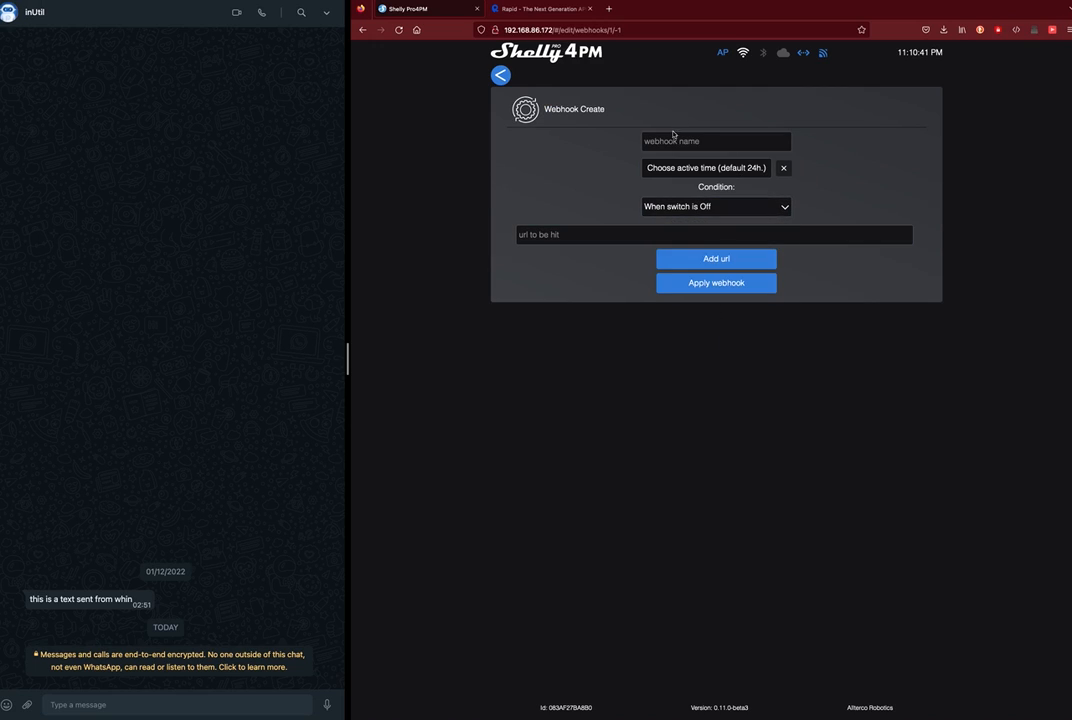
pyautogui.write('S')
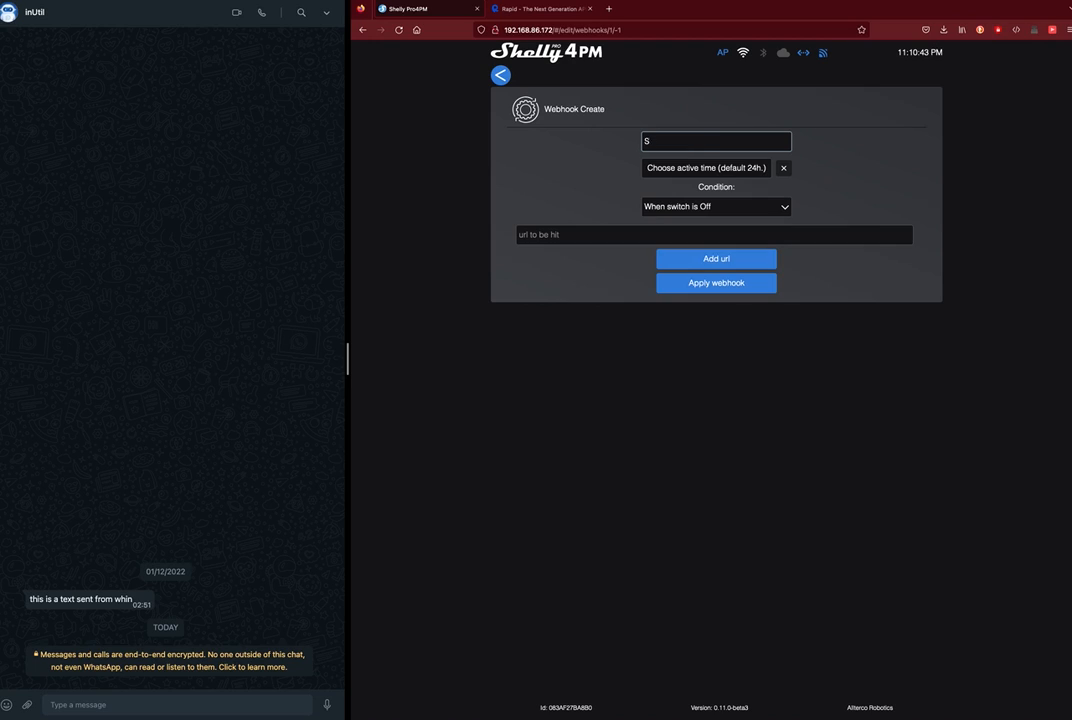
pyautogui.write('W1OFF')
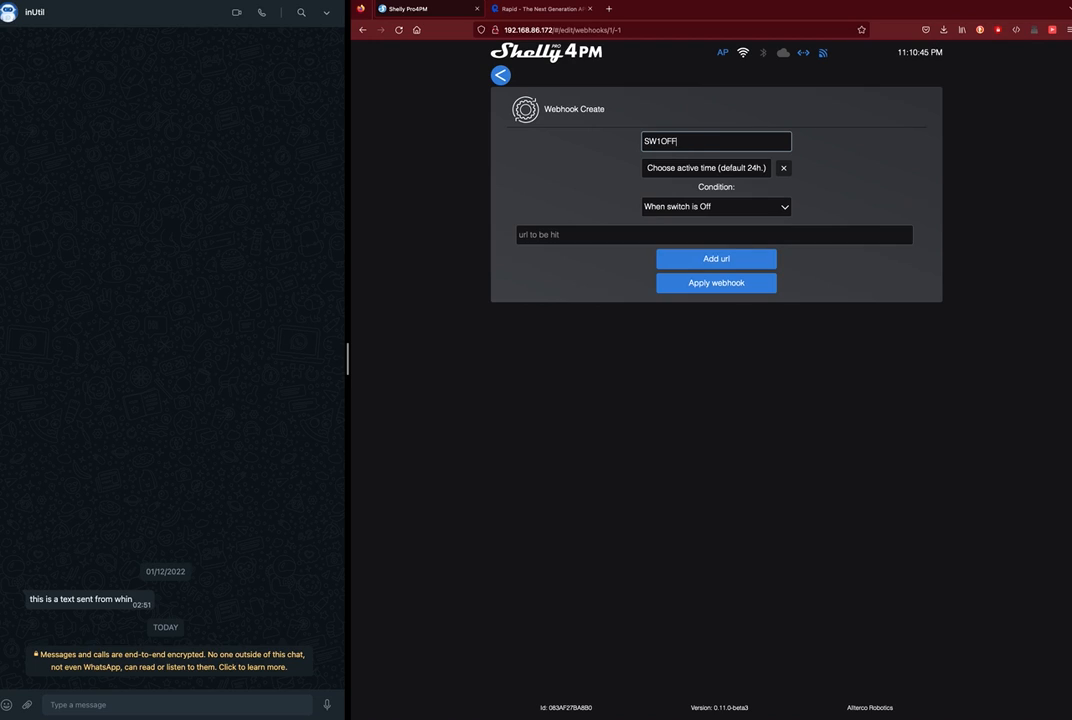
pyautogui.click(700, 235)
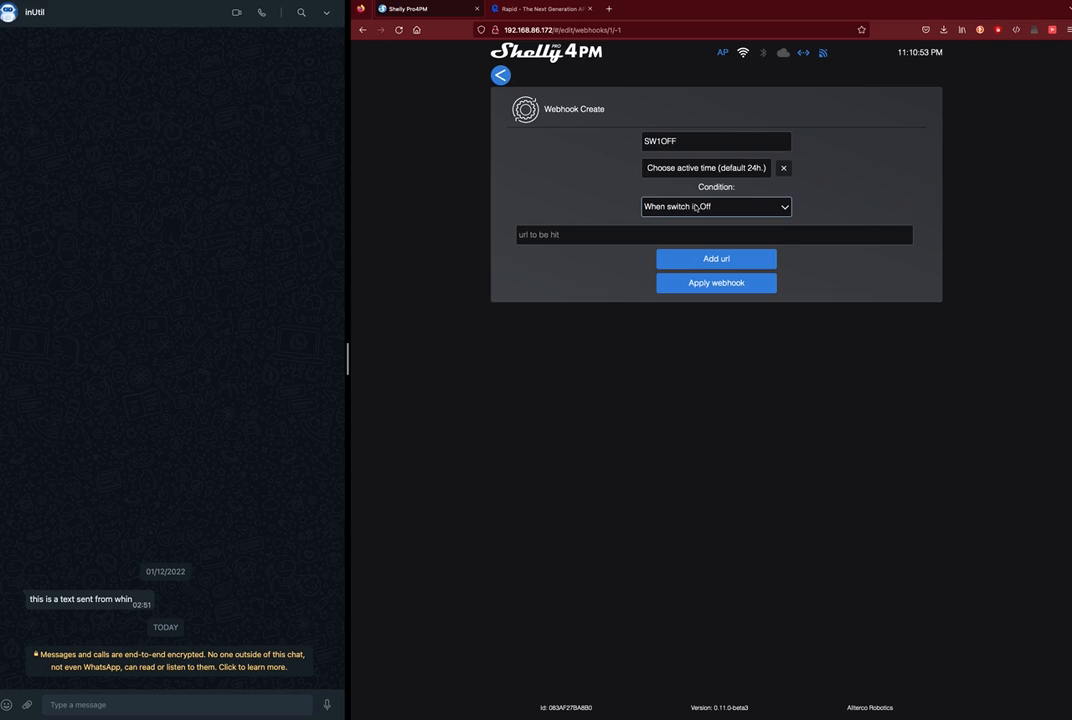
pyautogui.click(715, 234)
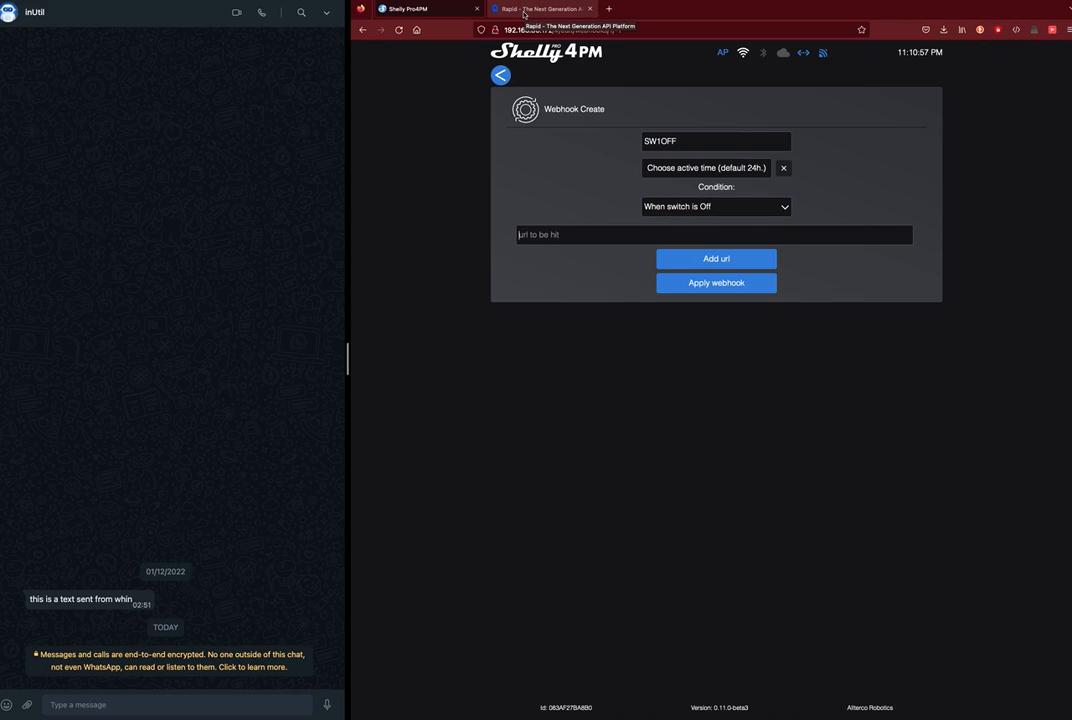
# - Search RapidAPI for whin, open the whin API, and view its Tutorials list
pyautogui.click(540, 8)
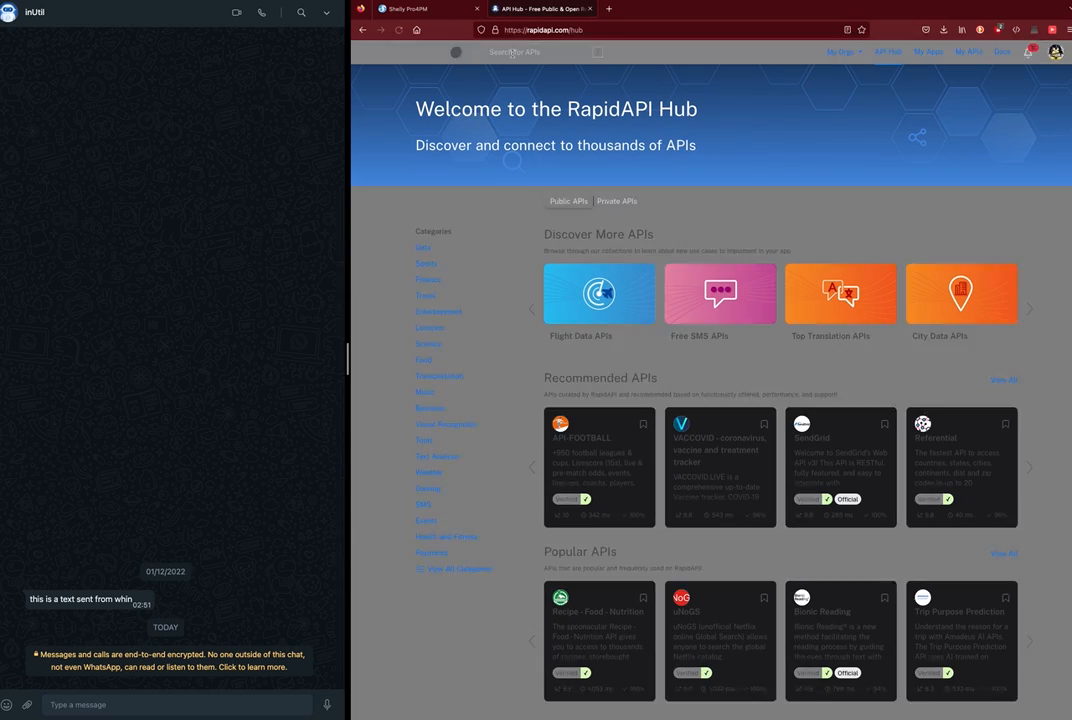
pyautogui.write('whinm')
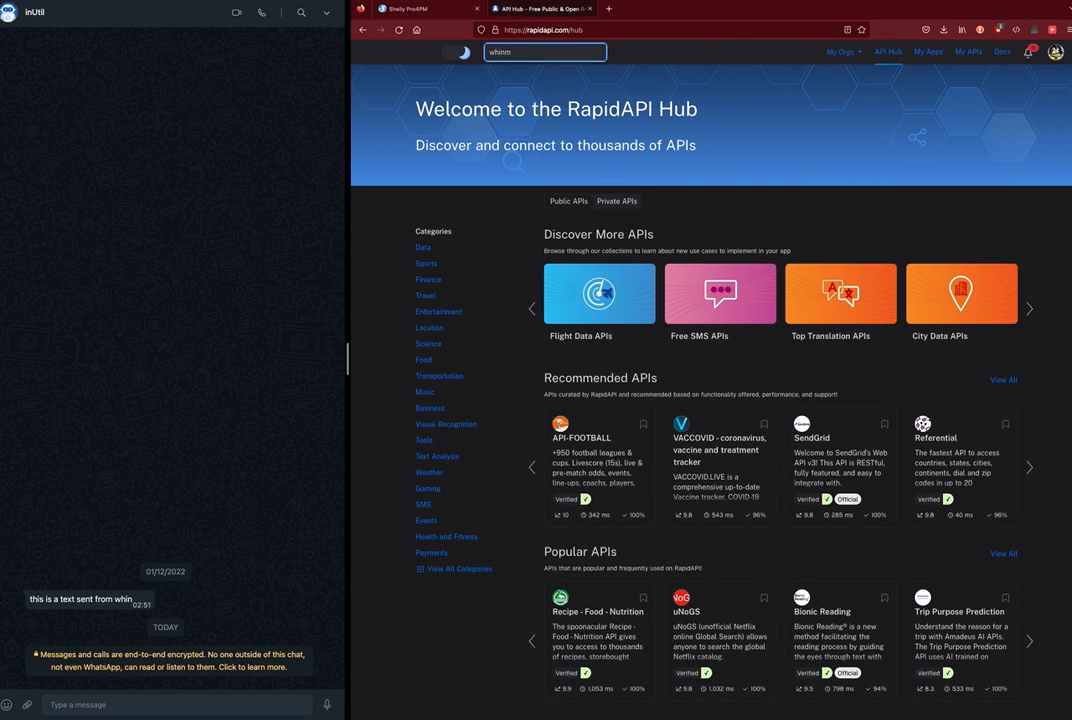
pyautogui.write('whim')
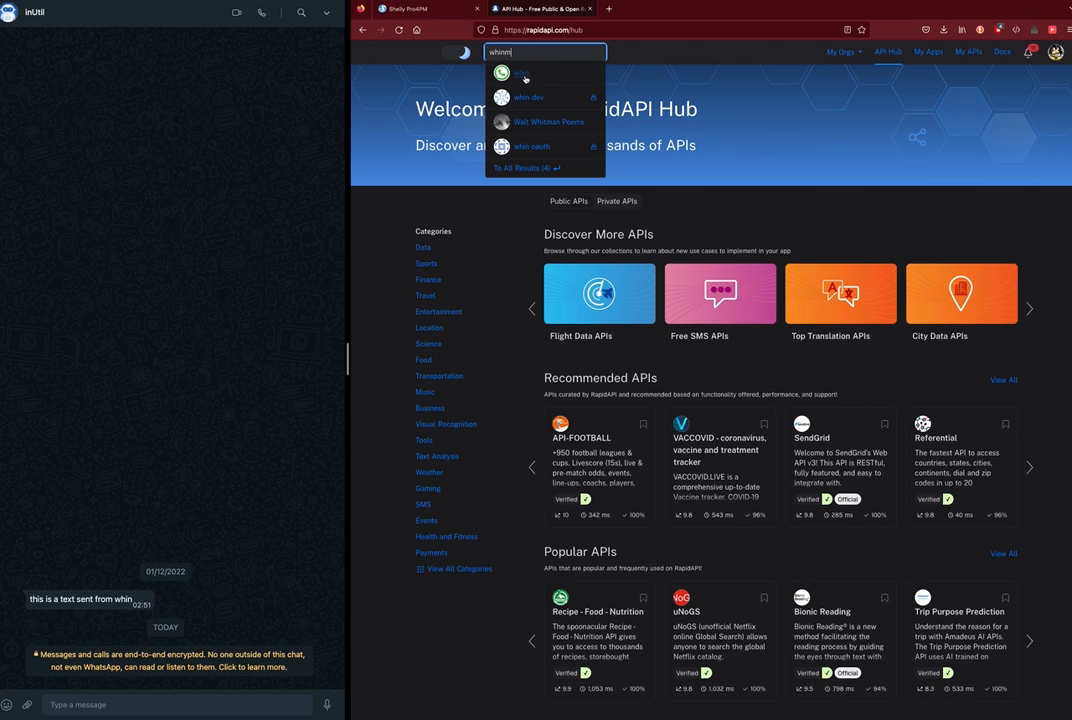
pyautogui.click(501, 72)
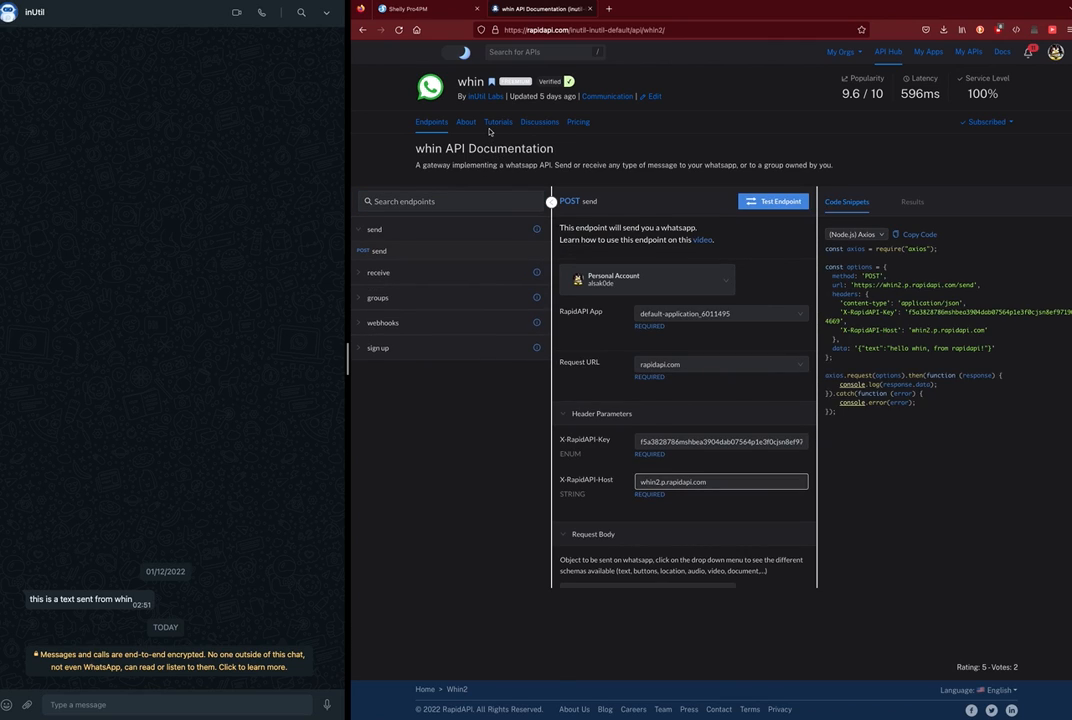
pyautogui.click(497, 121)
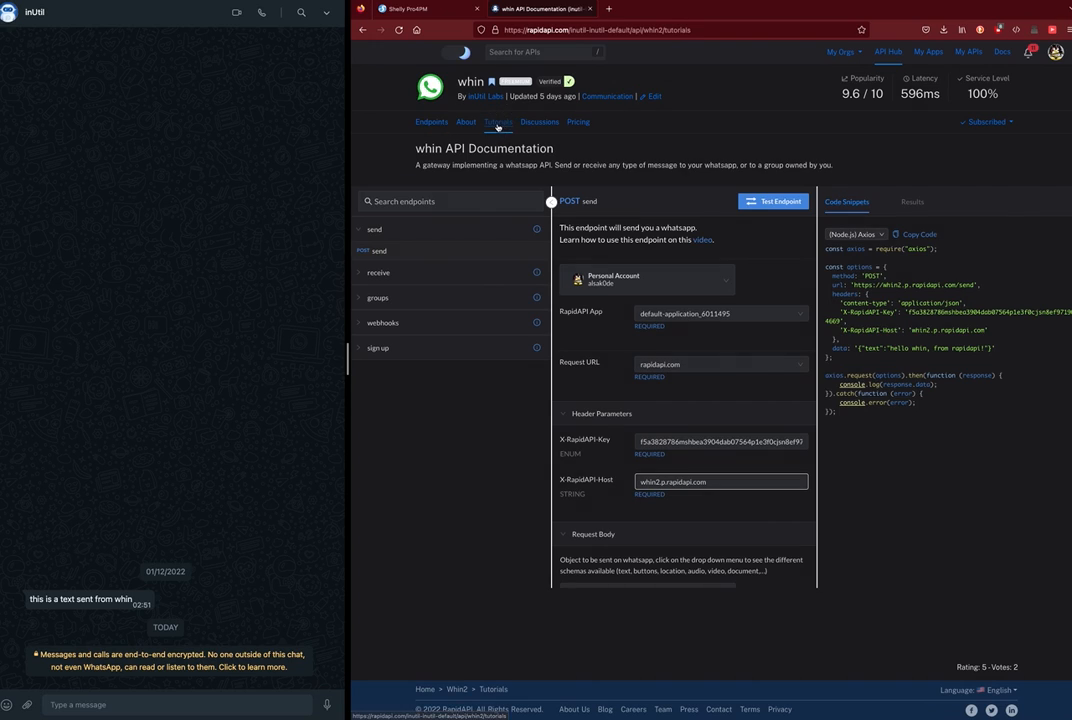
pyautogui.click(498, 122)
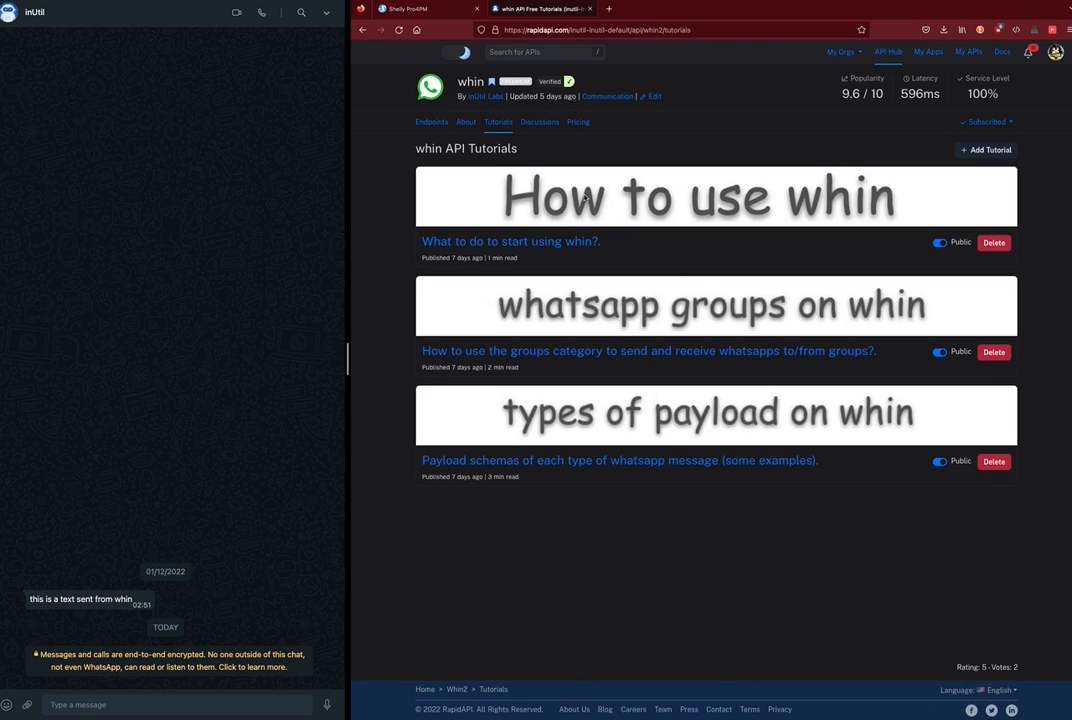
pyautogui.click(431, 121)
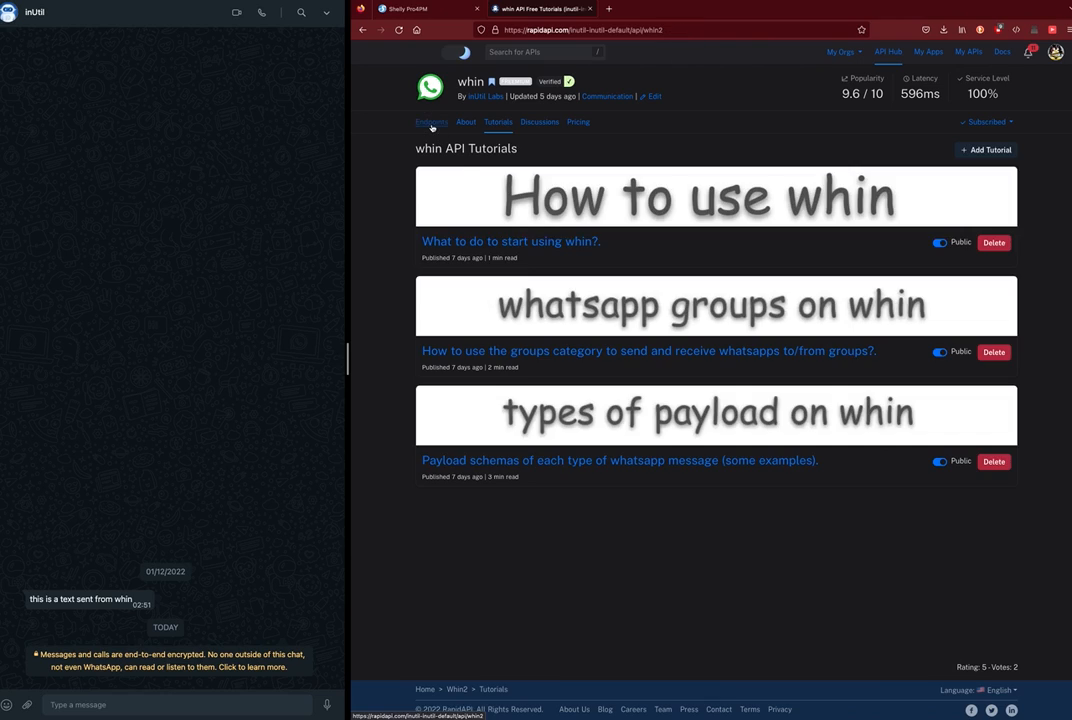
# - Test whin's 'personal listener' endpoint to get the personal WhatsApp webhook address
pyautogui.click(430, 122)
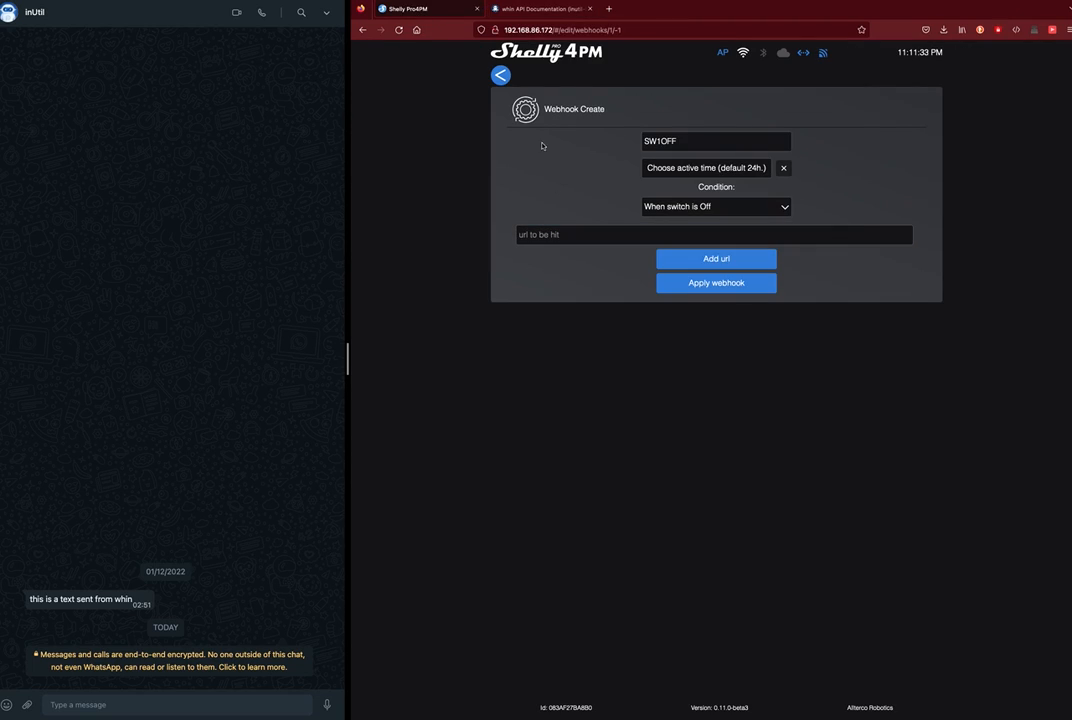
pyautogui.click(540, 8)
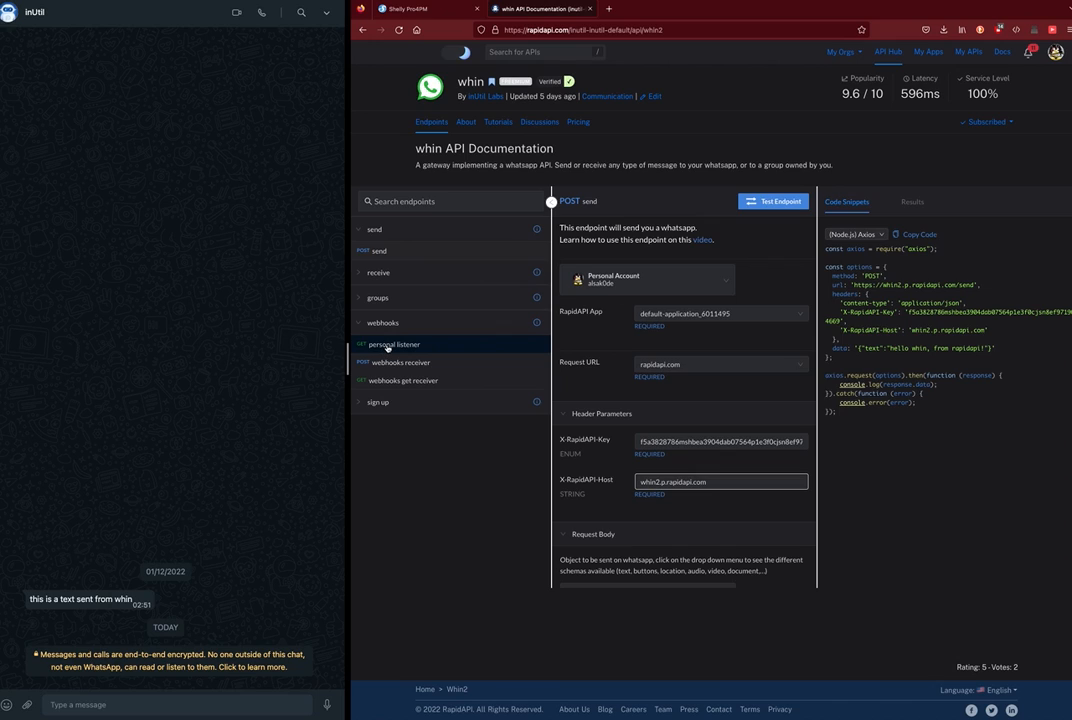
pyautogui.click(397, 344)
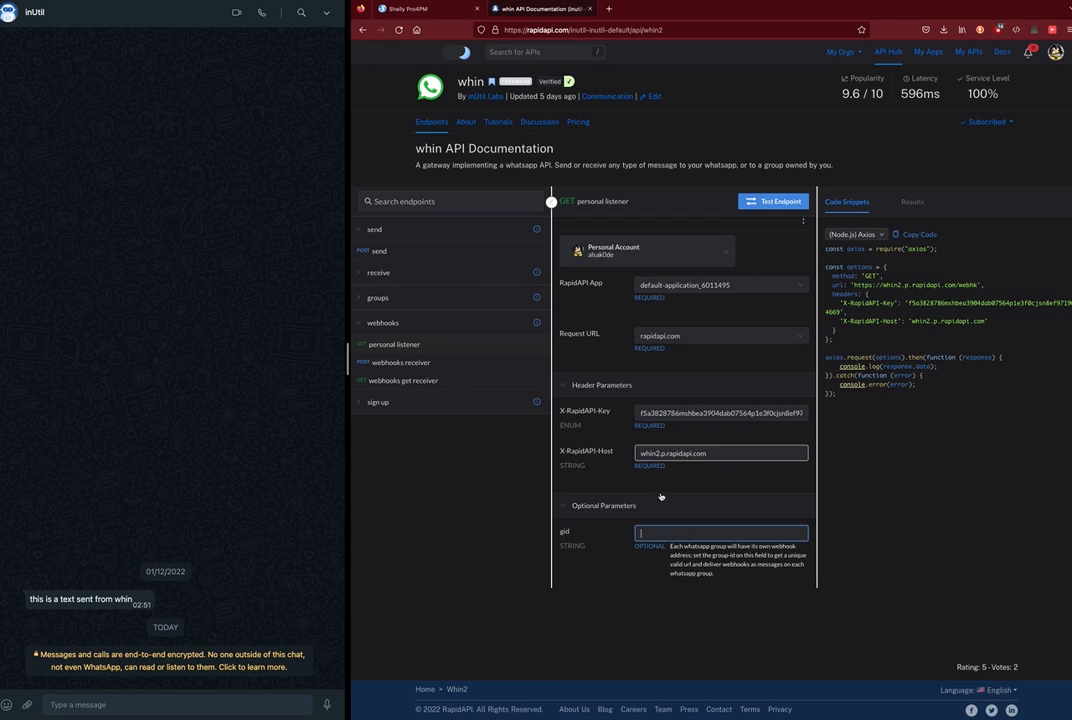
pyautogui.moveTo(658, 489)
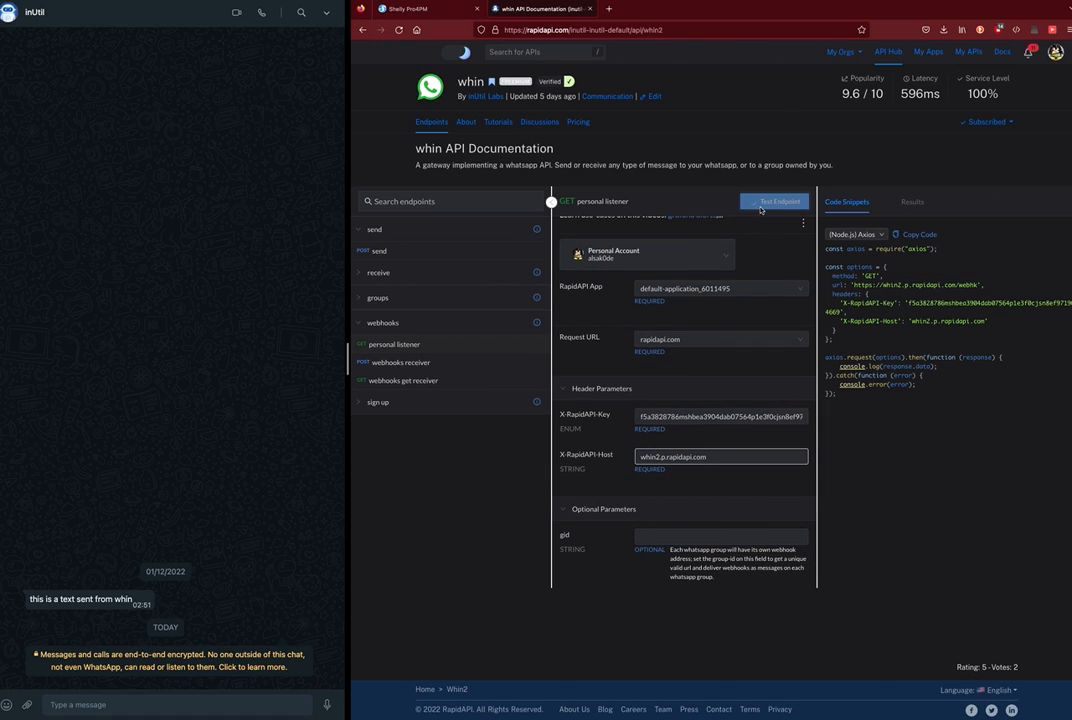
pyautogui.click(777, 201)
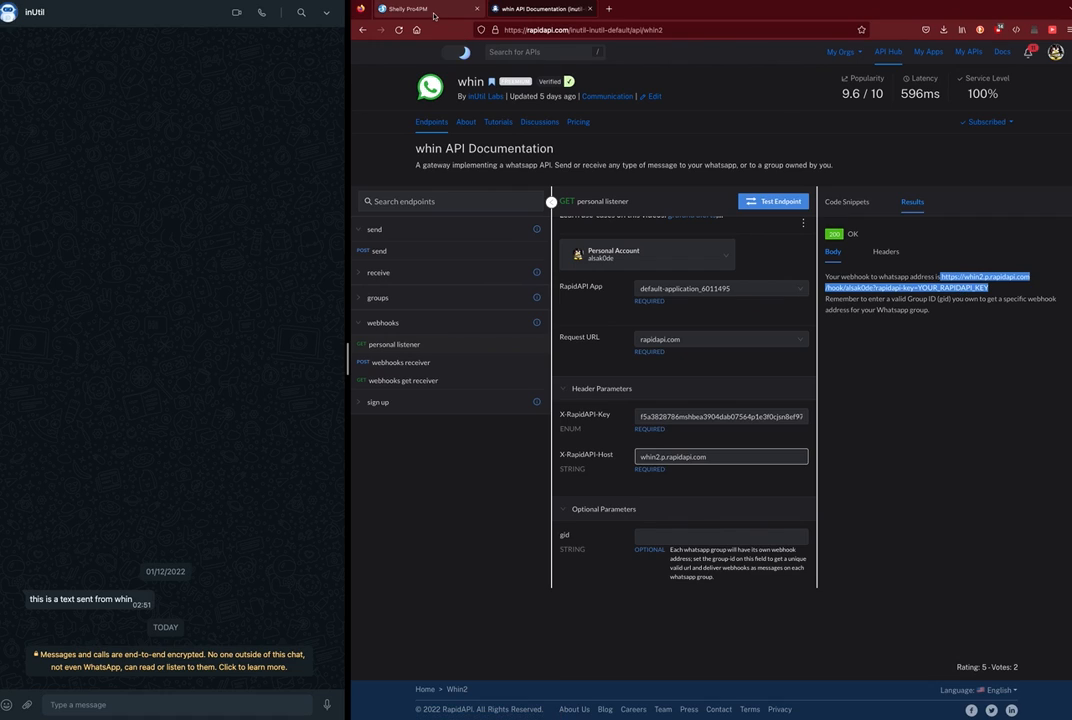
pyautogui.click(405, 8)
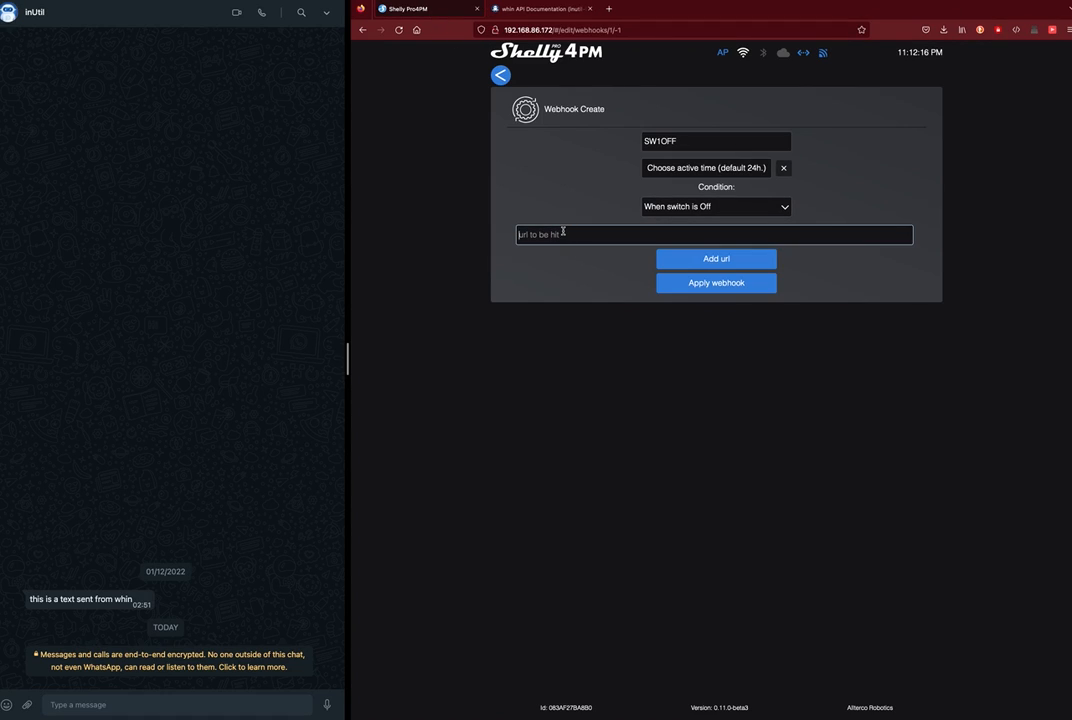
pyautogui.write('https://whin2.p.rapidapi.com/hook/alsak0de?rapidapi-key=YOUR_RAPIDAPI_KEY')
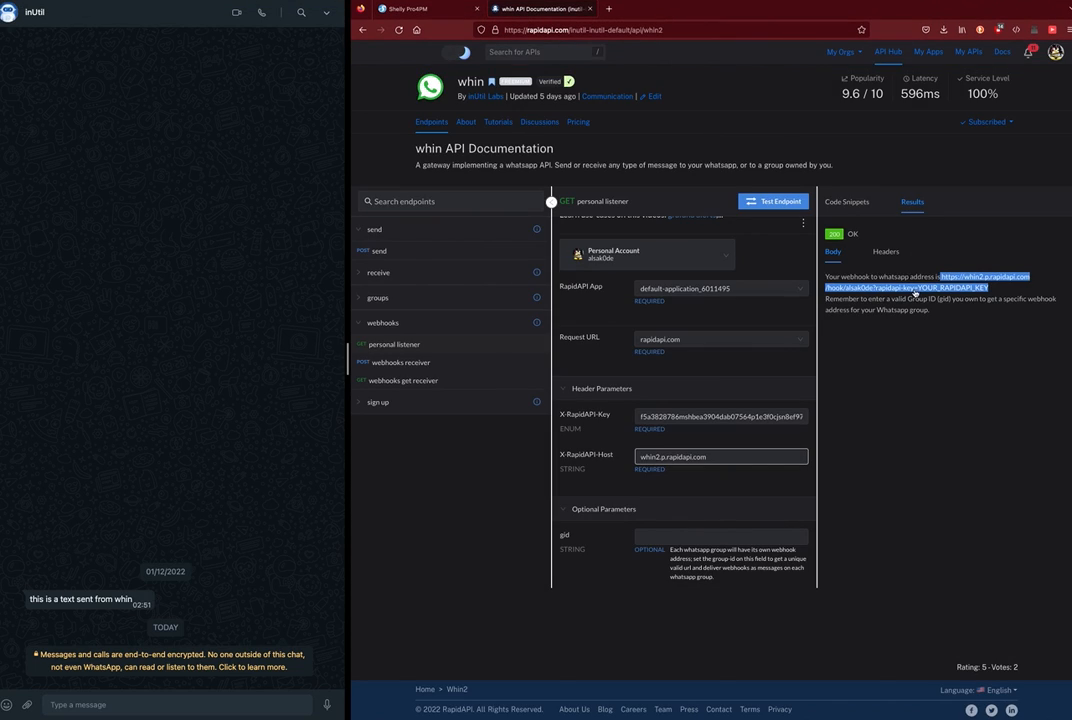
pyautogui.click(845, 202)
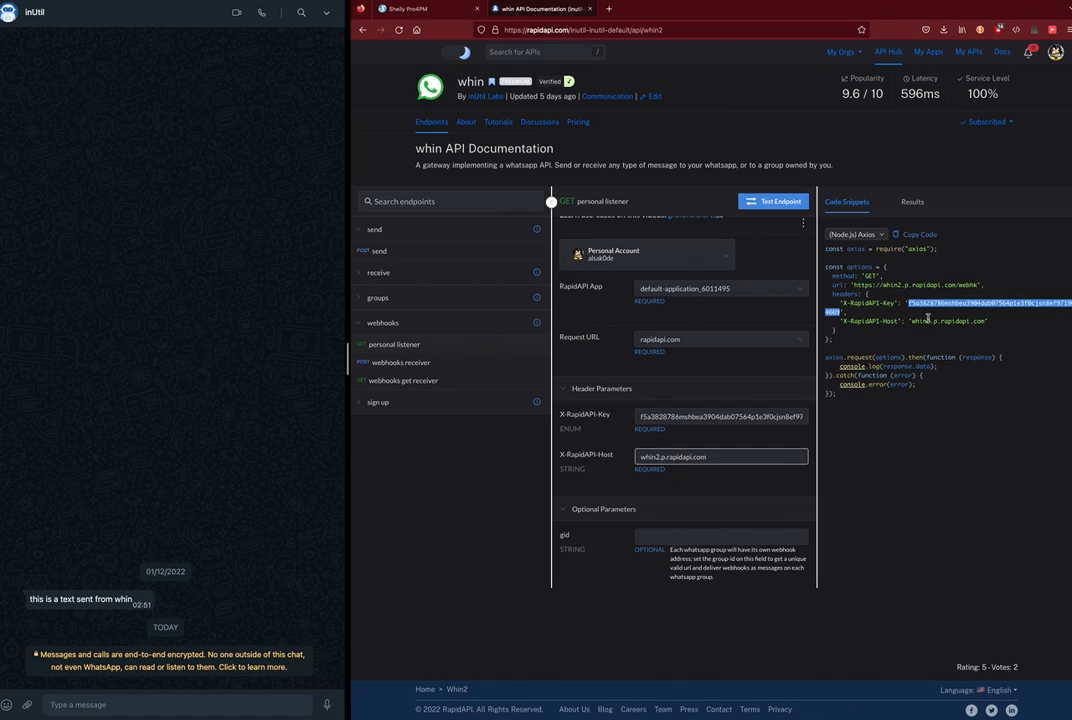
pyautogui.rightClick(925, 318)
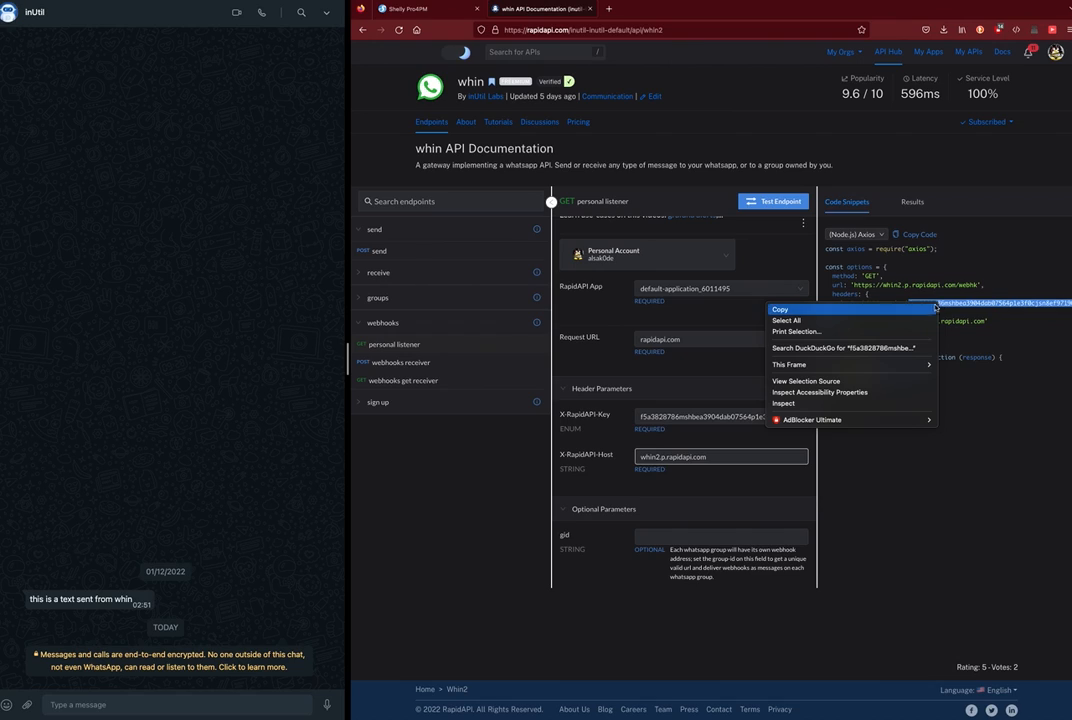
pyautogui.click(779, 309)
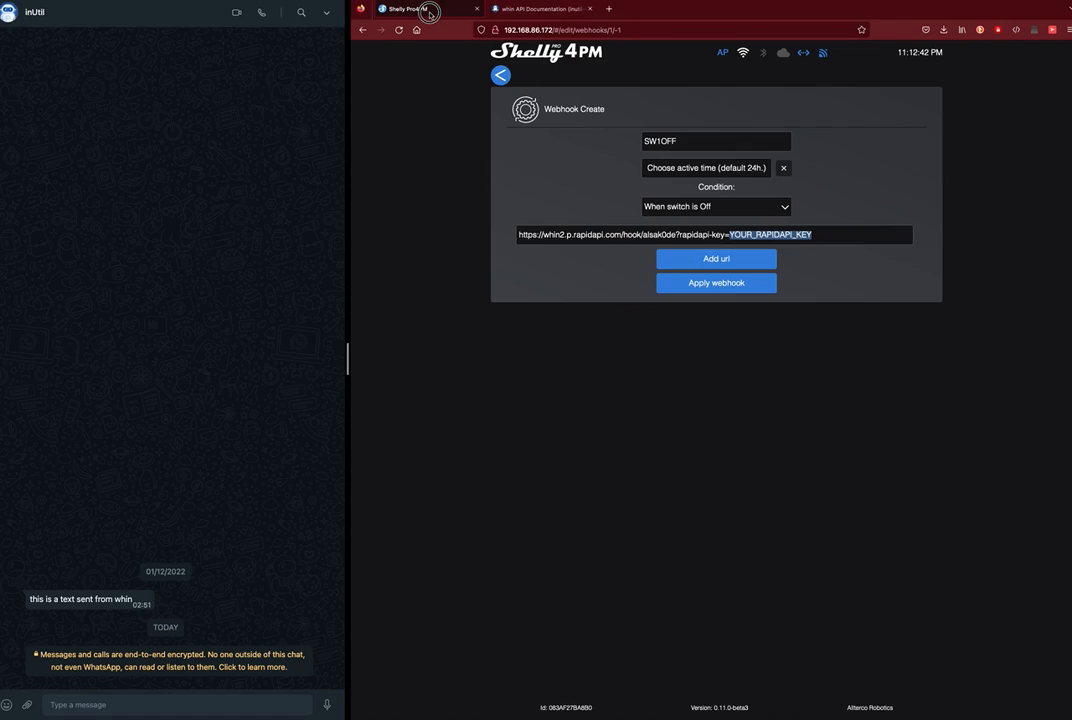
# - Select the YOUR_RAPIDAPI_KEY placeholder in the SW1OFF webhook URL
pyautogui.click(765, 234)
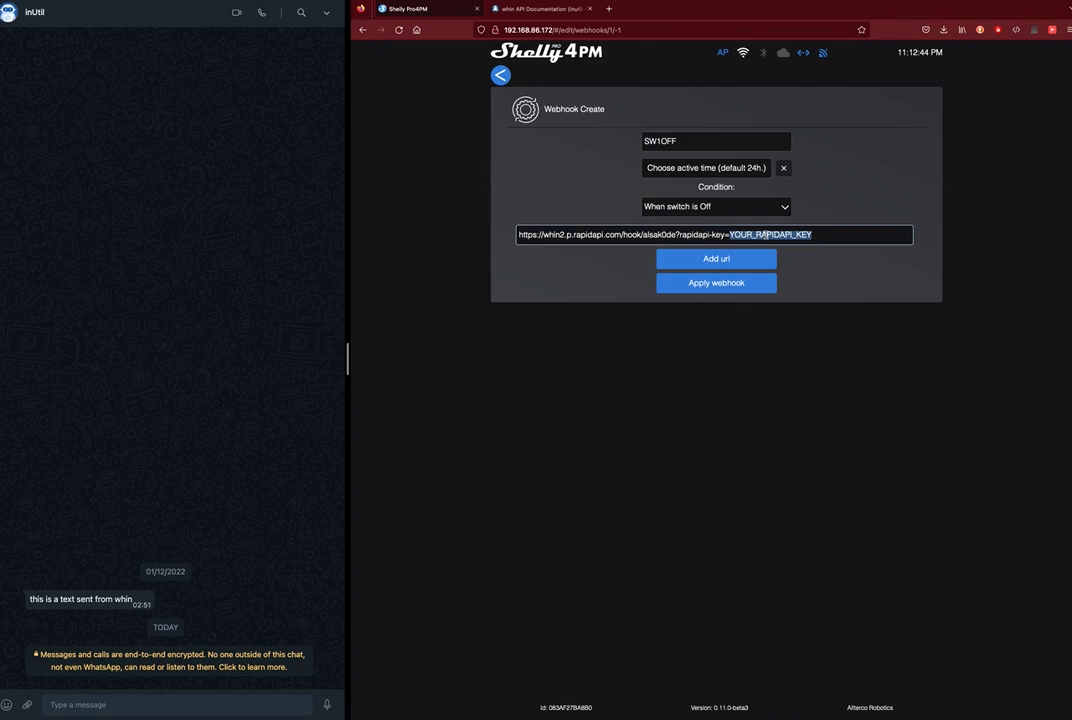
pyautogui.moveTo(854, 241)
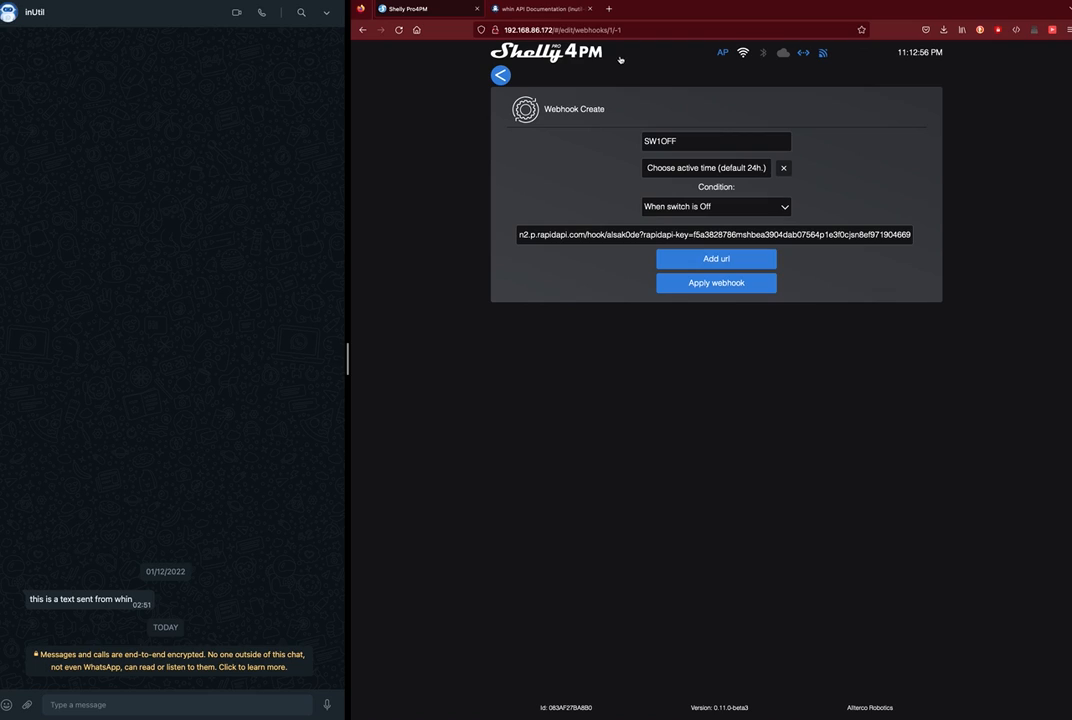
pyautogui.moveTo(669, 88)
pyautogui.write('&message=SW1OFF')
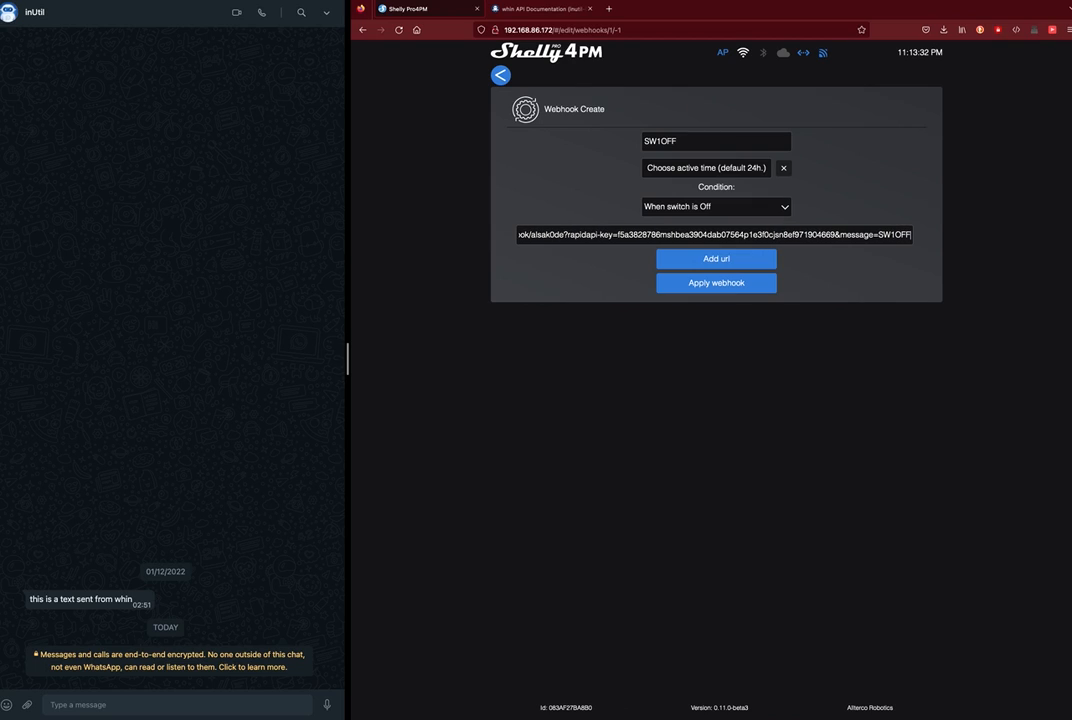
# - Apply the SW1OFF webhook, dismiss the confirmation, and return to the switch overview
pyautogui.click(715, 282)
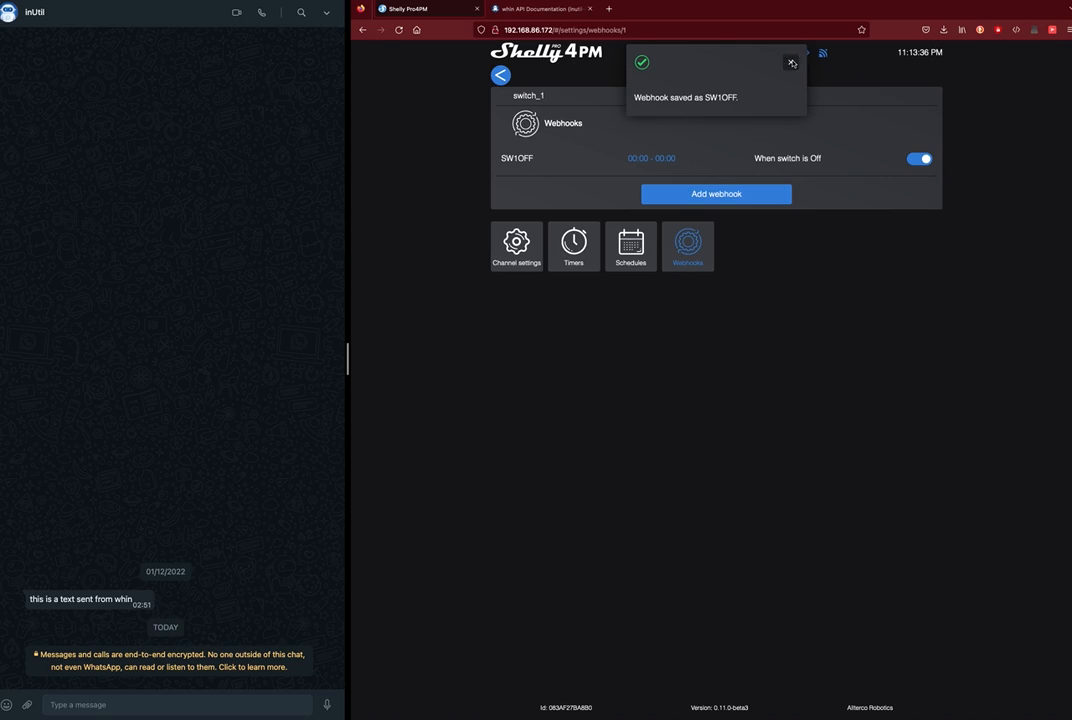
pyautogui.click(791, 63)
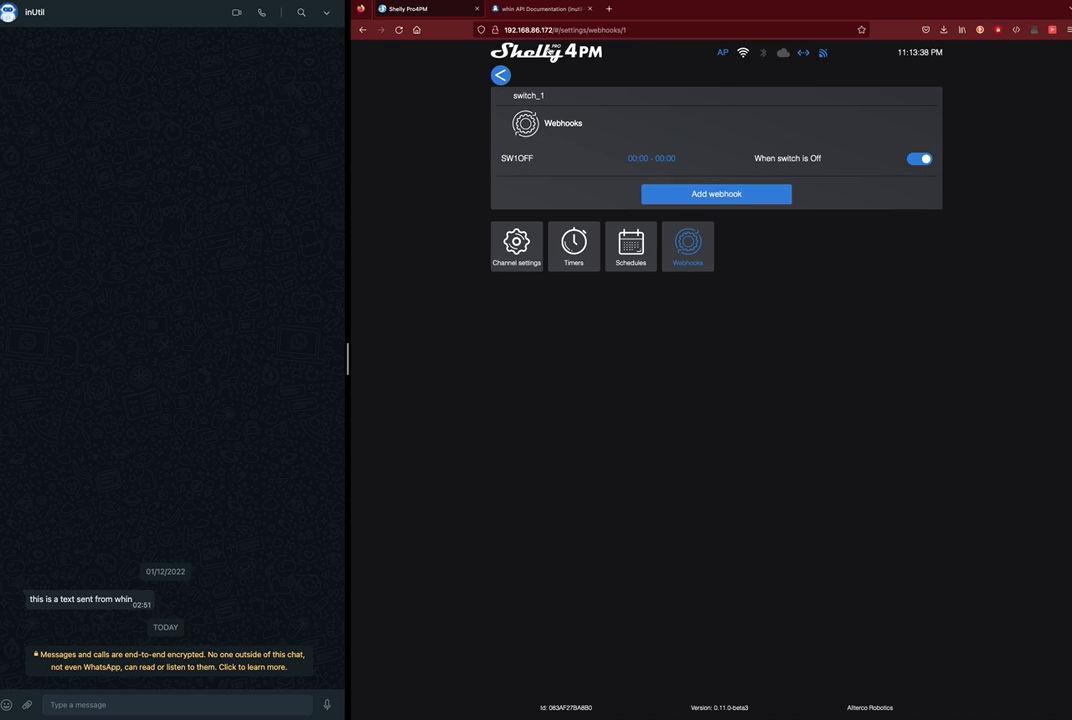
pyautogui.click(499, 75)
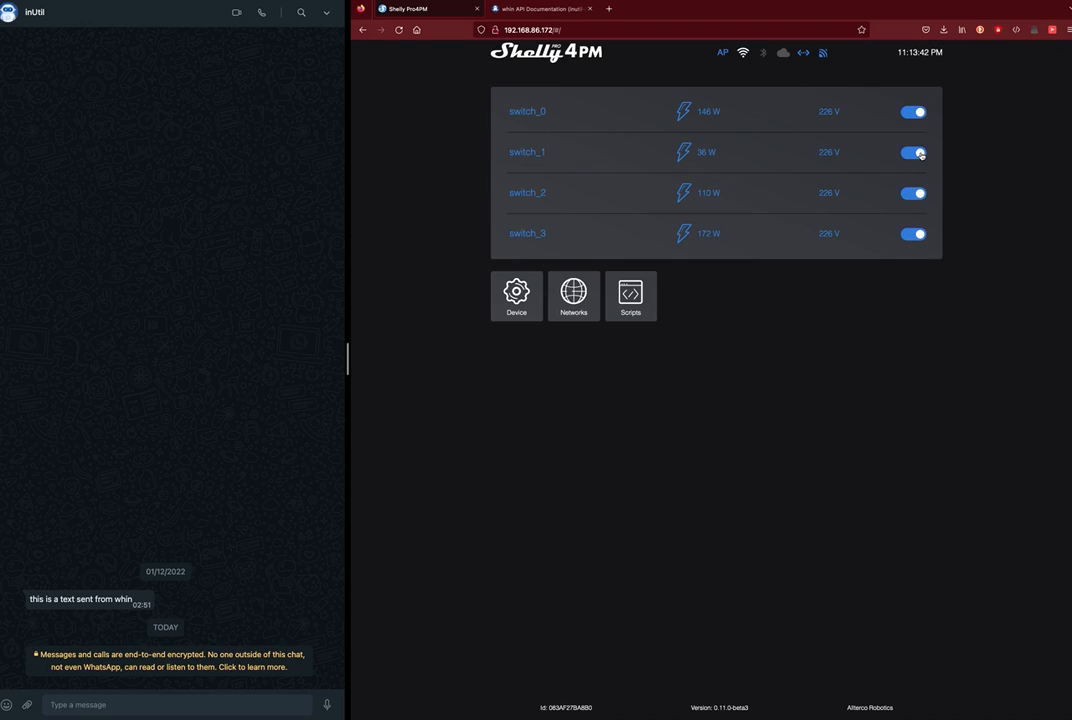
# - Toggle switch_1 off and back on to send the SW1OFF alert, then revisit RapidAPI
pyautogui.click(912, 152)
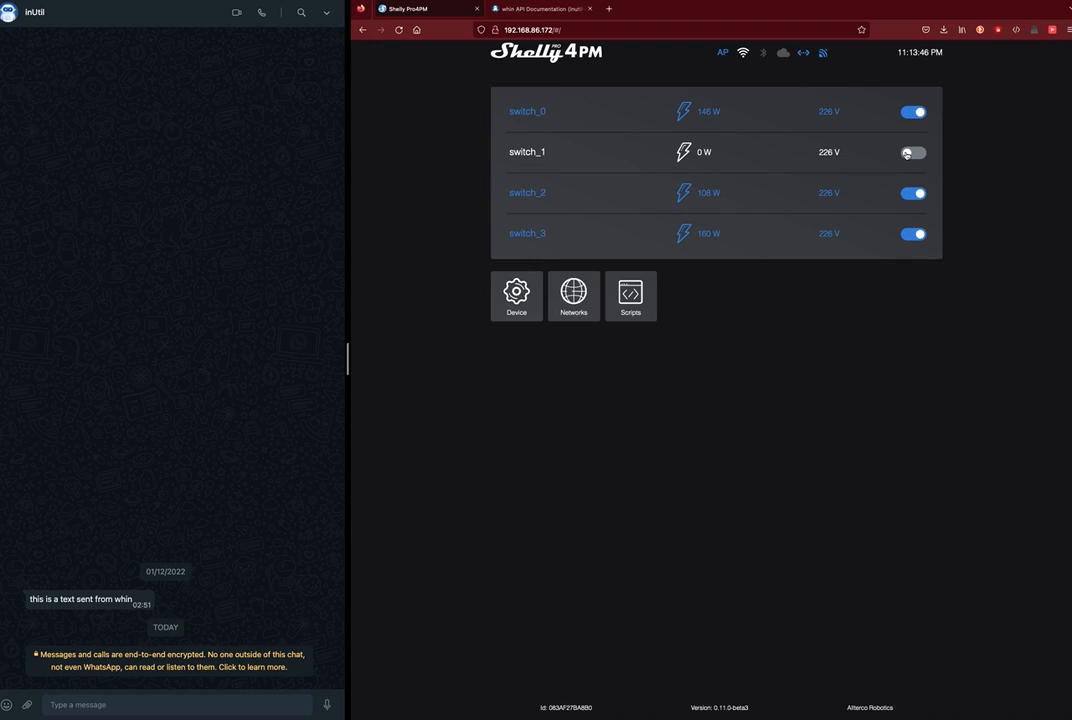
pyautogui.click(912, 152)
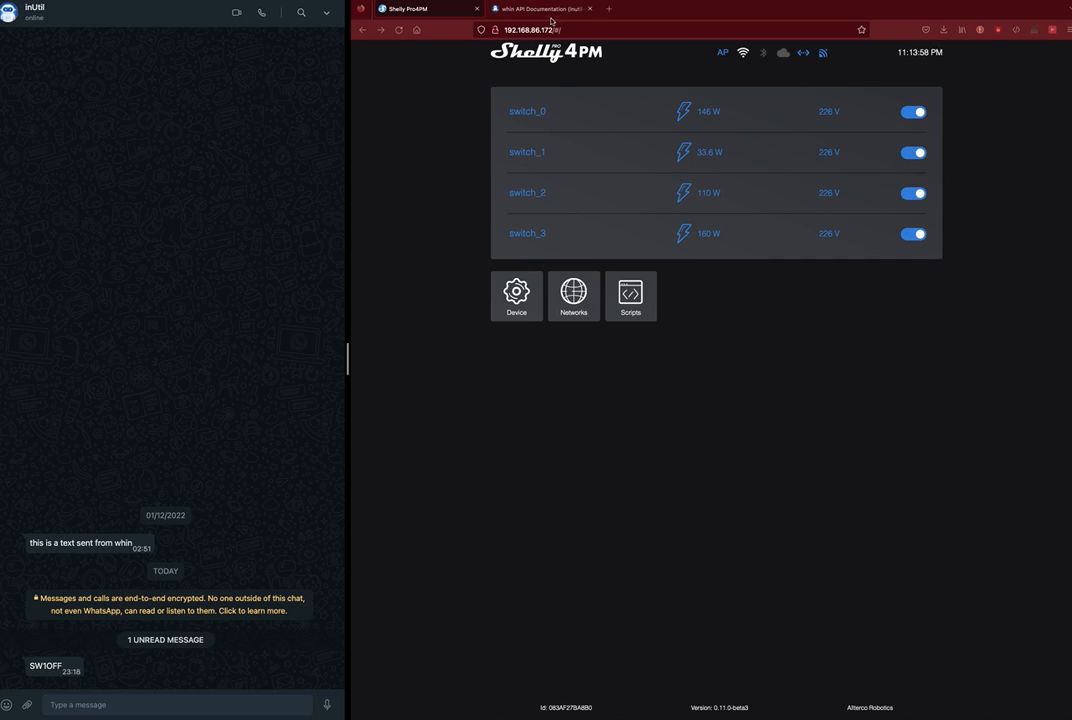
pyautogui.click(540, 9)
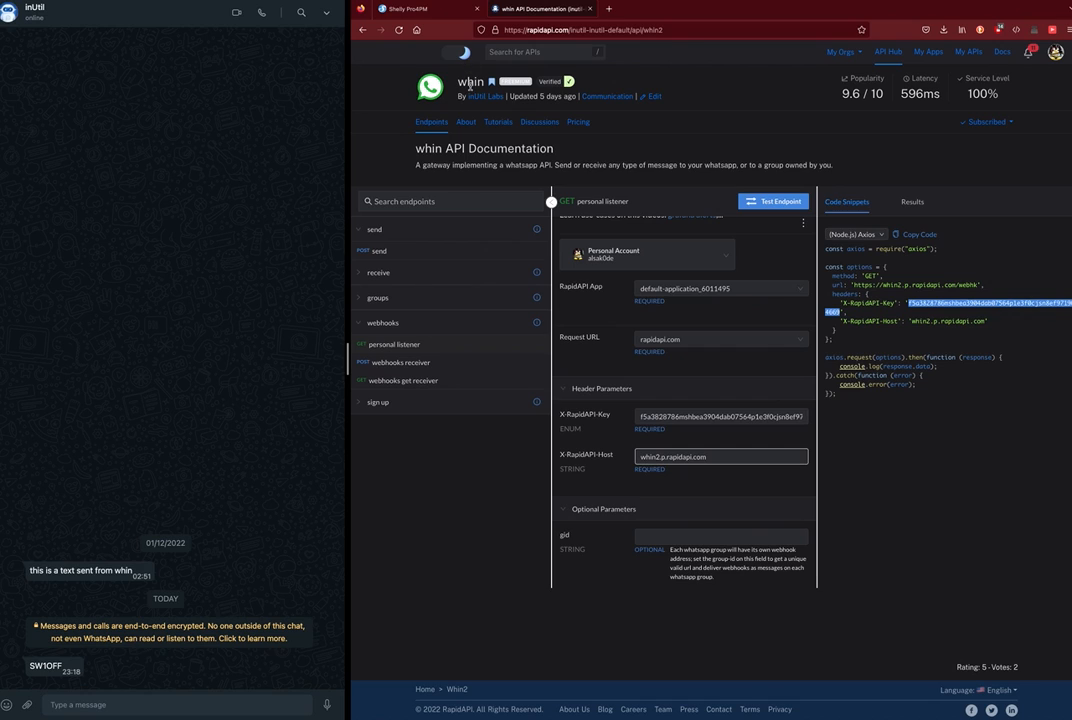
pyautogui.moveTo(446, 586)
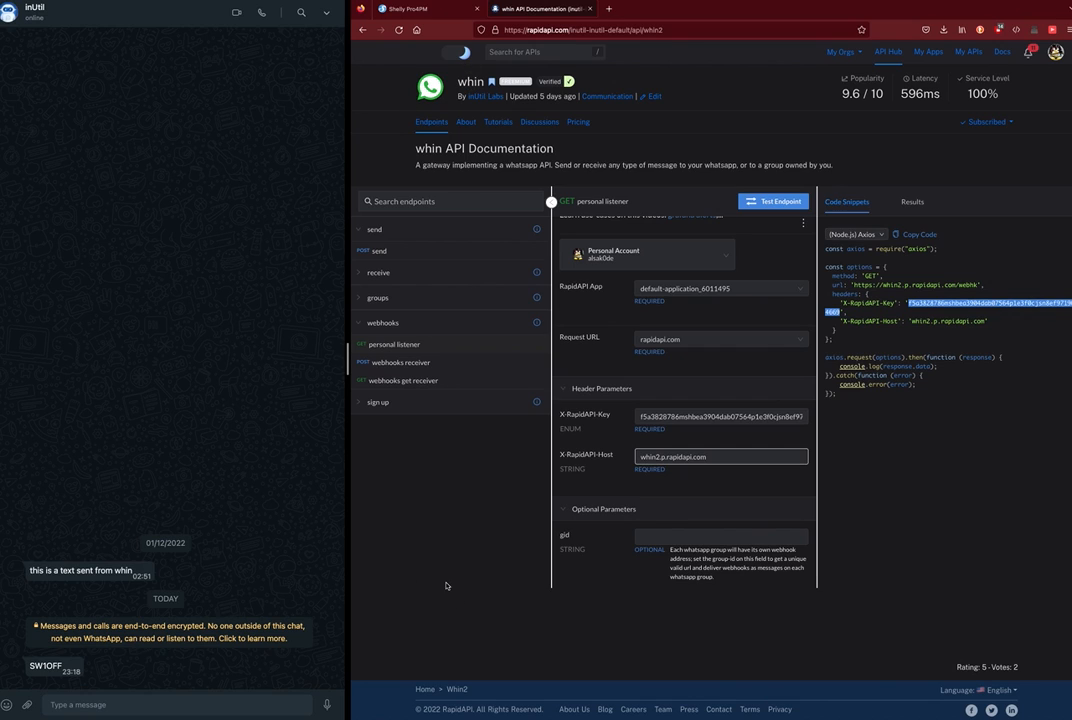